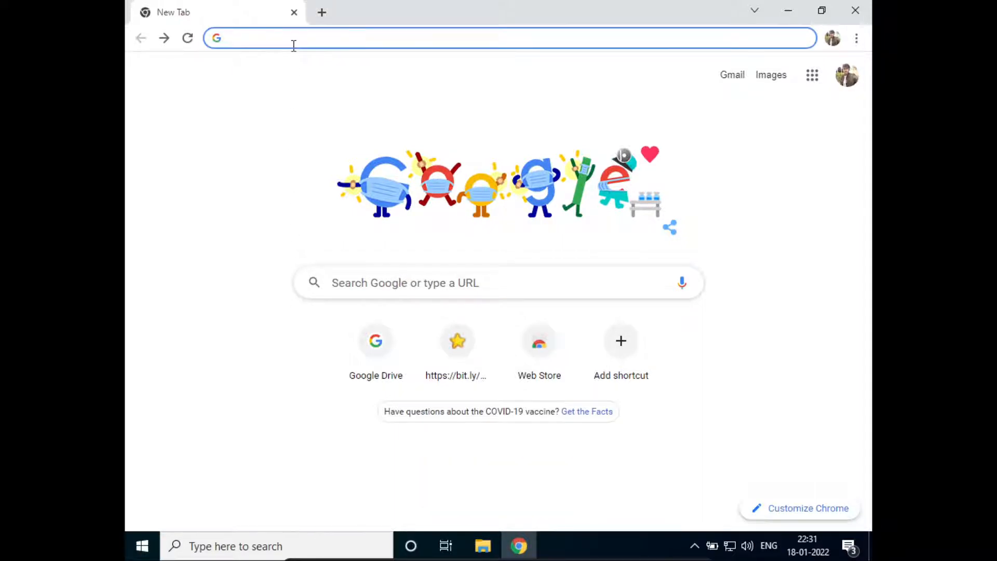
Search Google for 'download kmplayer for windows 10' via the address bar suggestion
type("download notepad++")
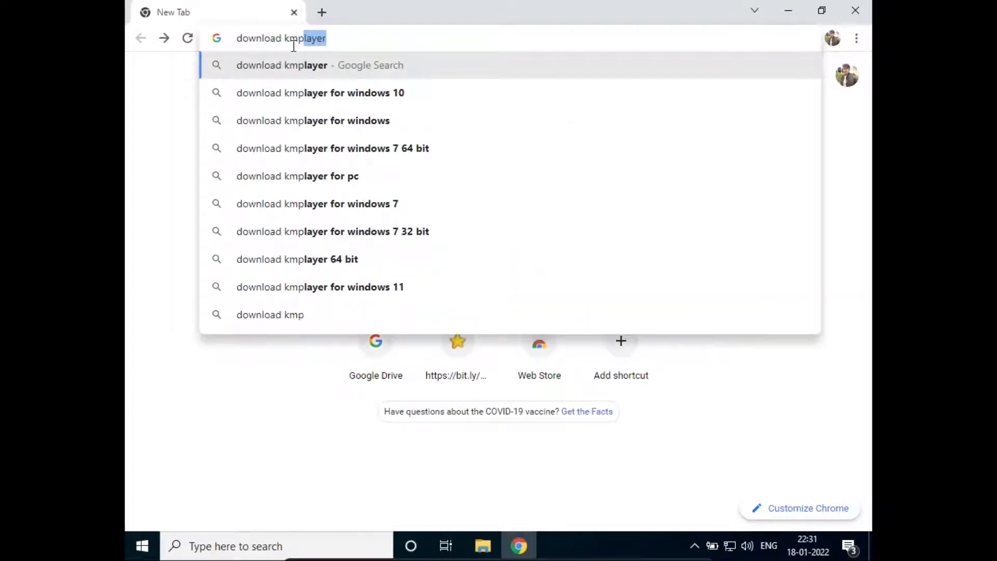
left_click(320, 93)
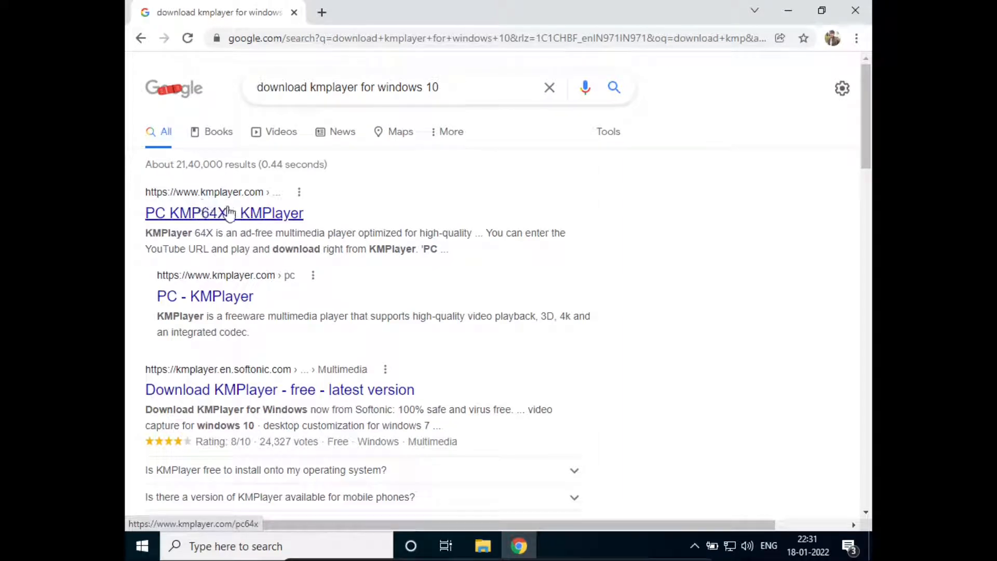
Download the KMPlayer 64X installer from kmplayer.com without donating, and launch it
left_click(224, 213)
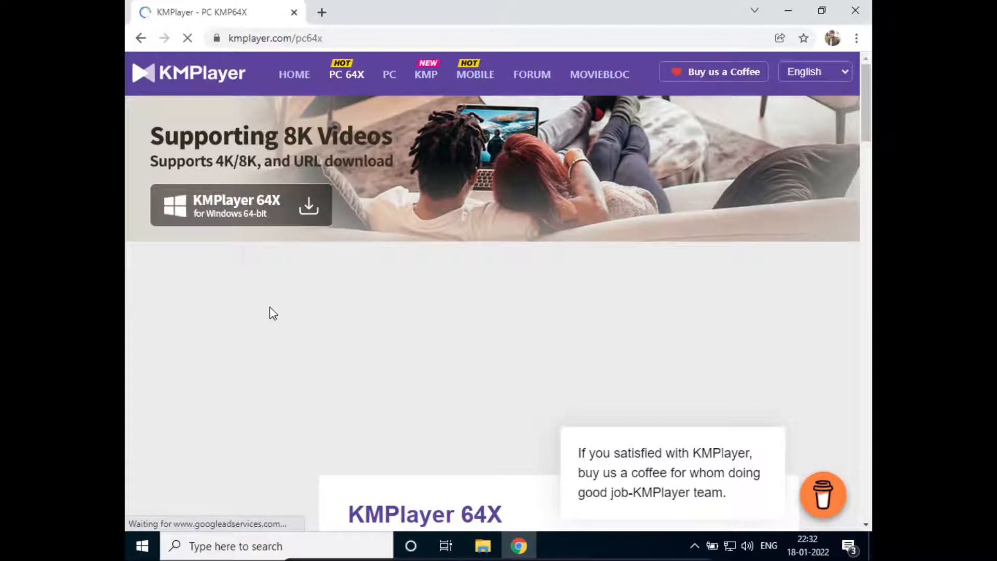
mouse_move(278, 229)
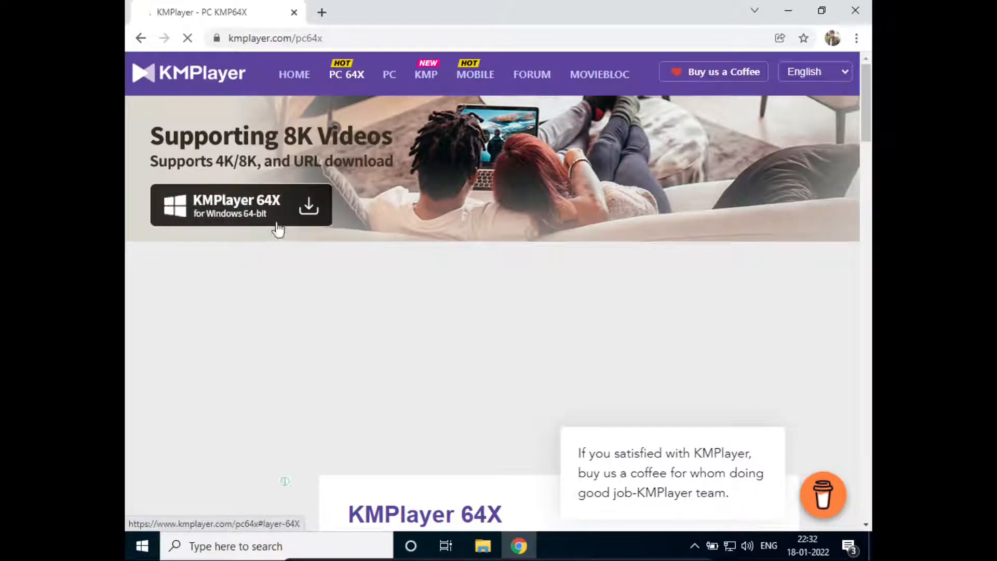
left_click(240, 205)
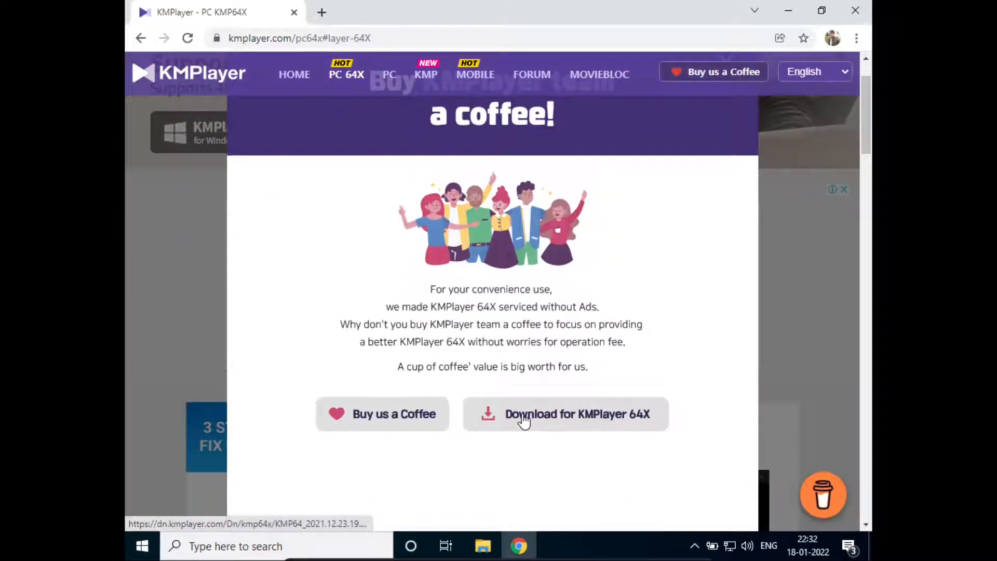
left_click(565, 413)
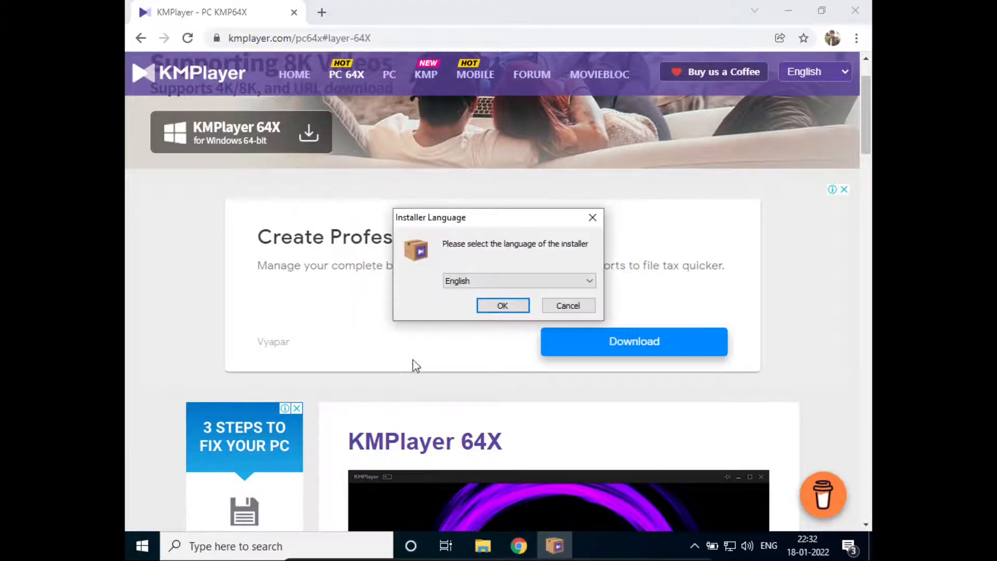
Install KMPlayer 64X in English, accepting the license, recommended components and default folder
left_click(502, 306)
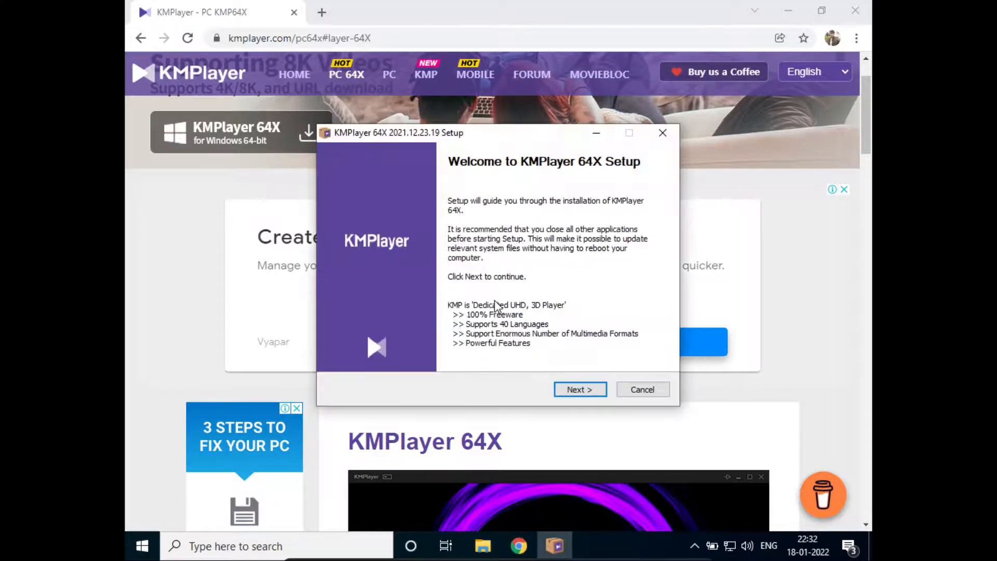
left_click(580, 389)
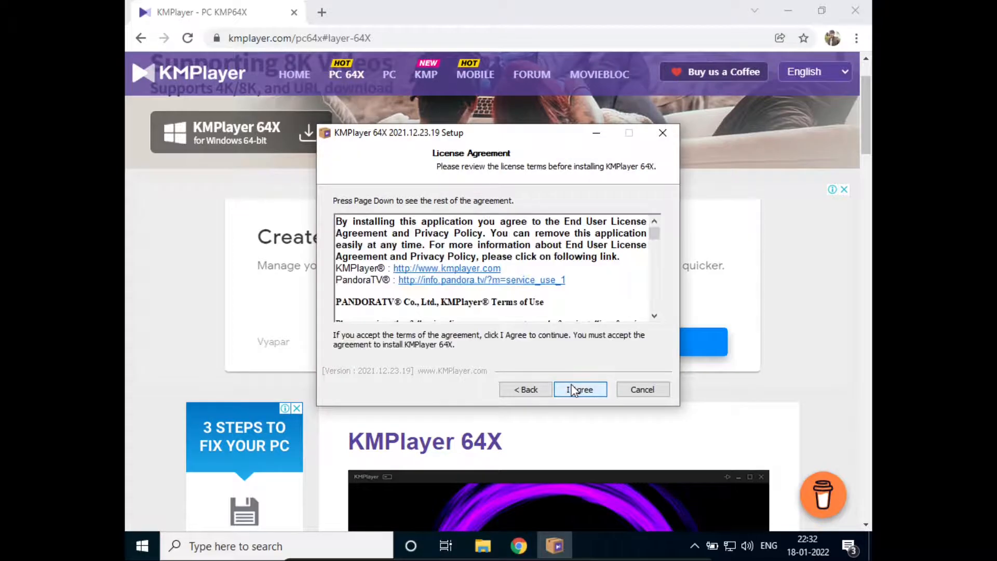
left_click(579, 388)
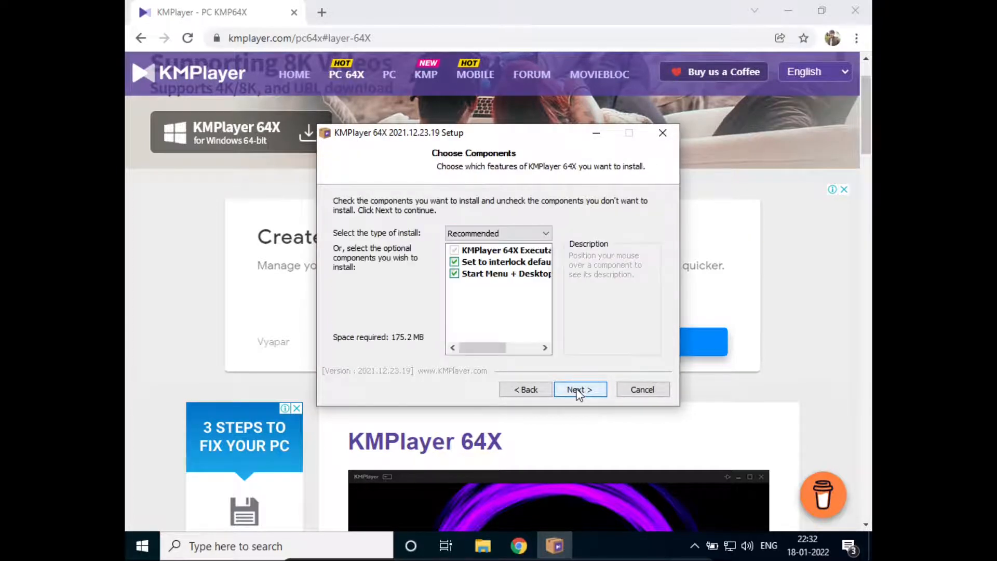
left_click(579, 389)
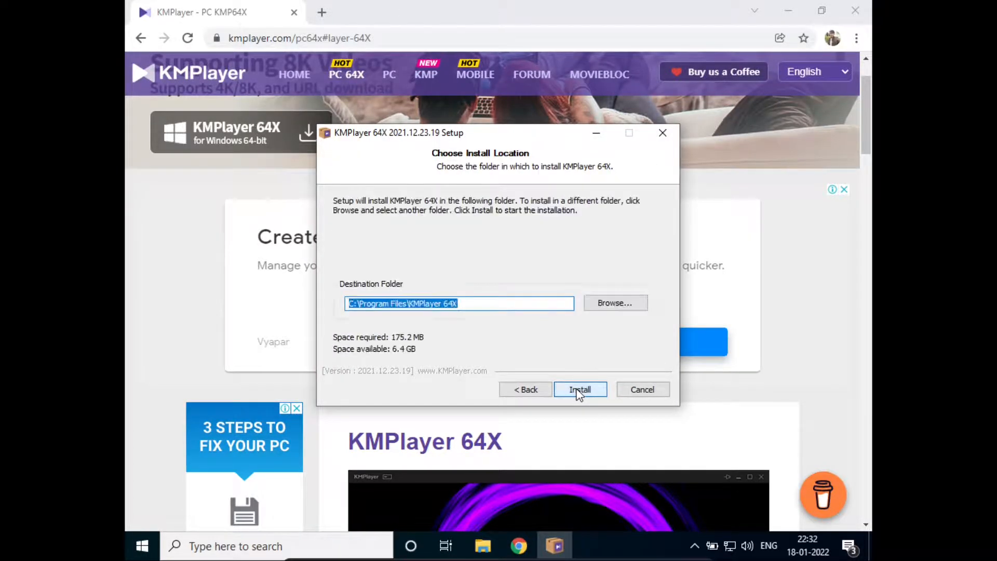
left_click(579, 389)
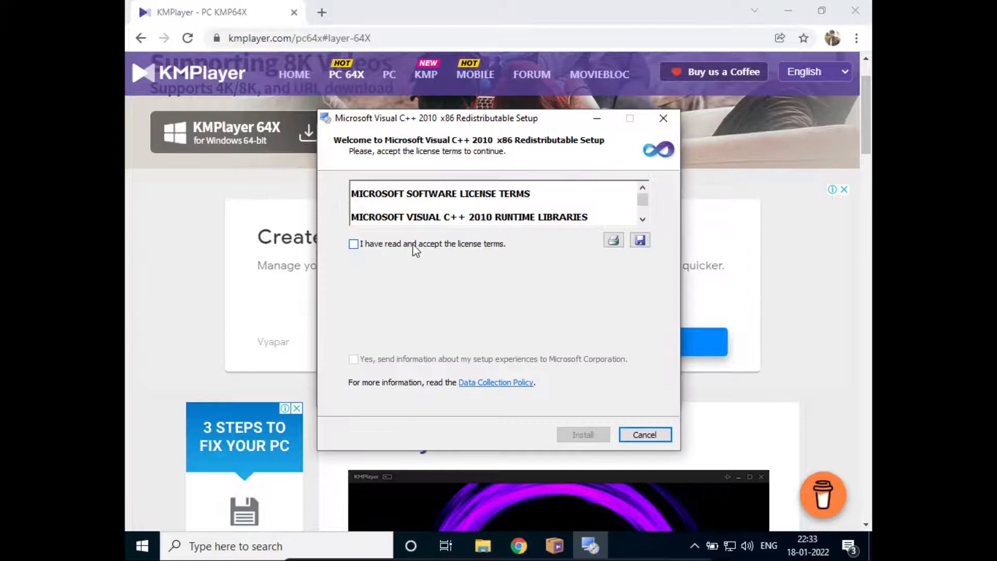
Accept the Visual C++ 2010 x86 license terms, install it, and finish
left_click(354, 244)
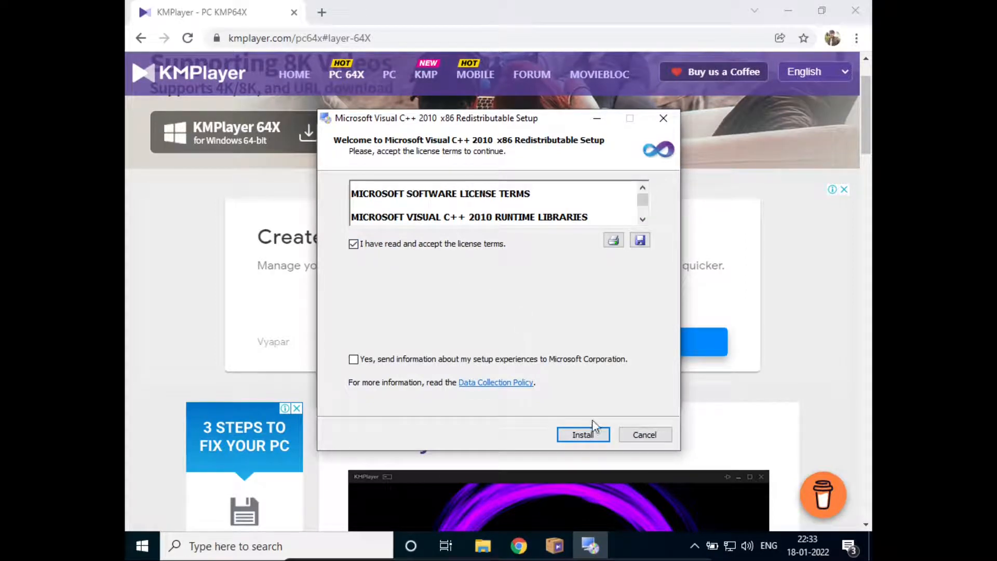
left_click(583, 434)
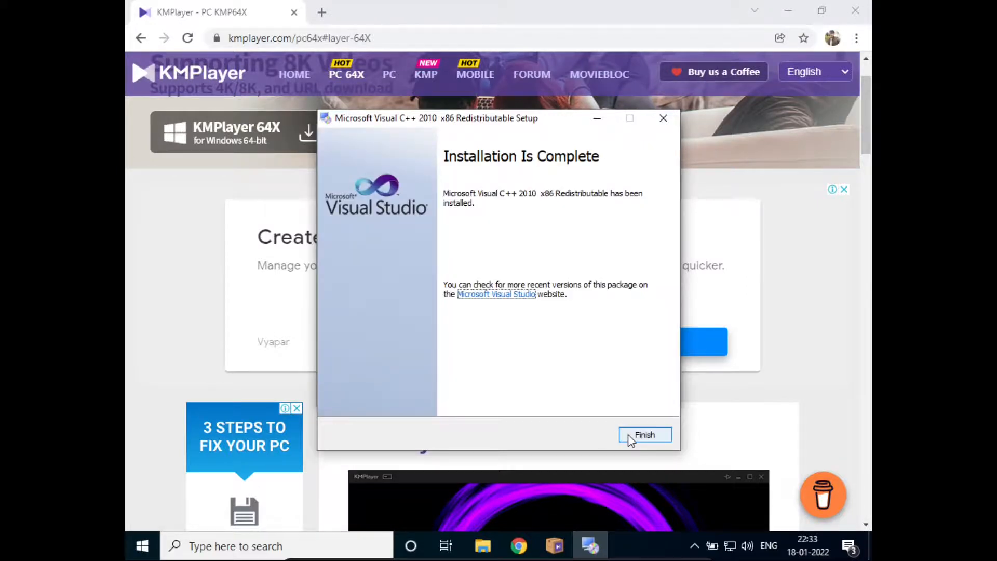
left_click(644, 434)
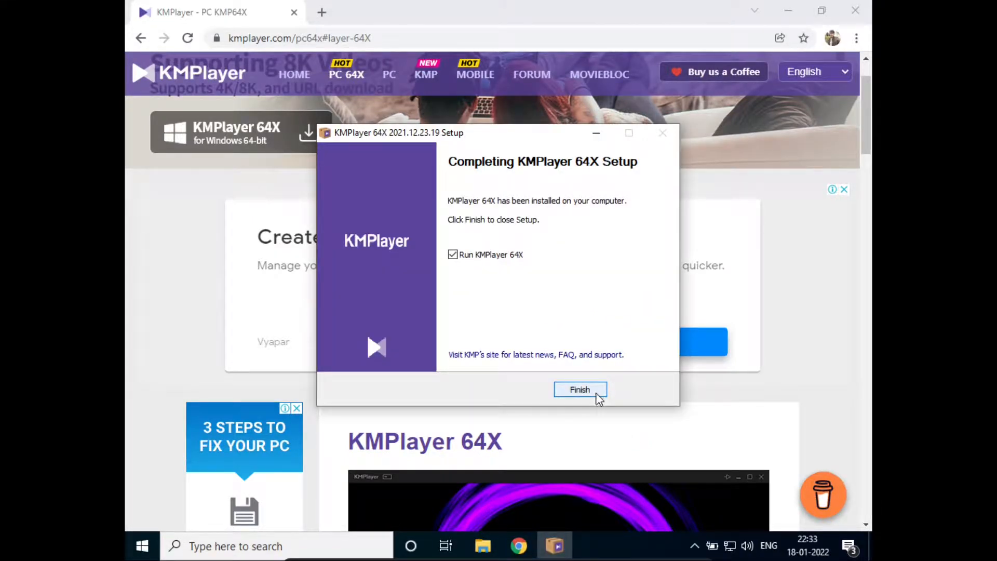
Finish KMPlayer 64X Setup with 'Run KMPlayer 64X' ticked to launch the player
left_click(580, 389)
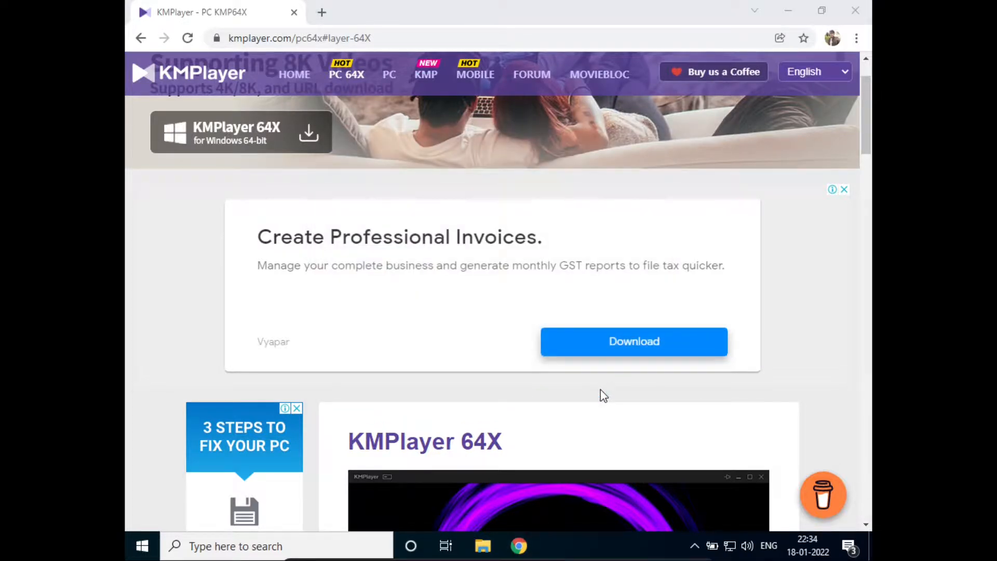
left_click(554, 545)
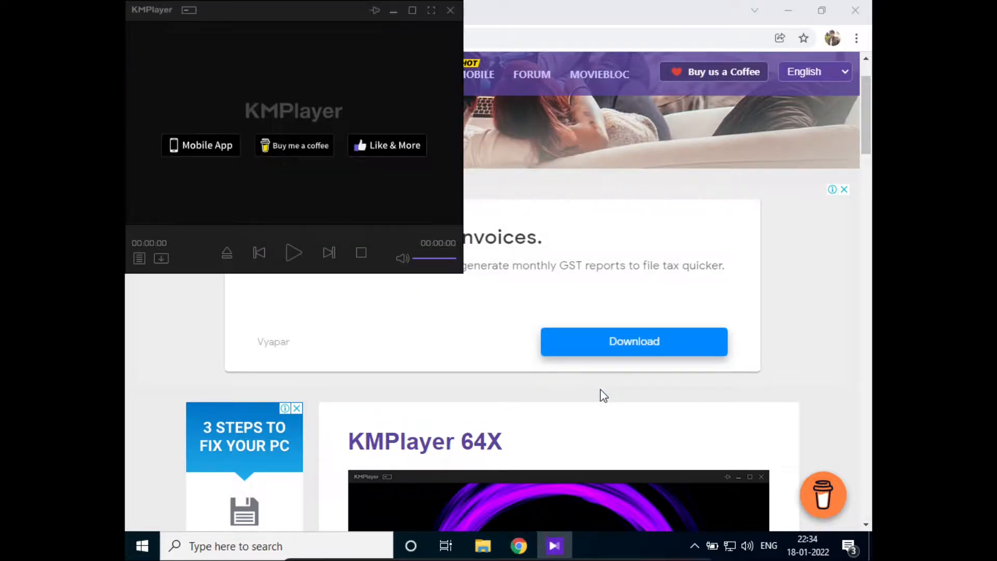